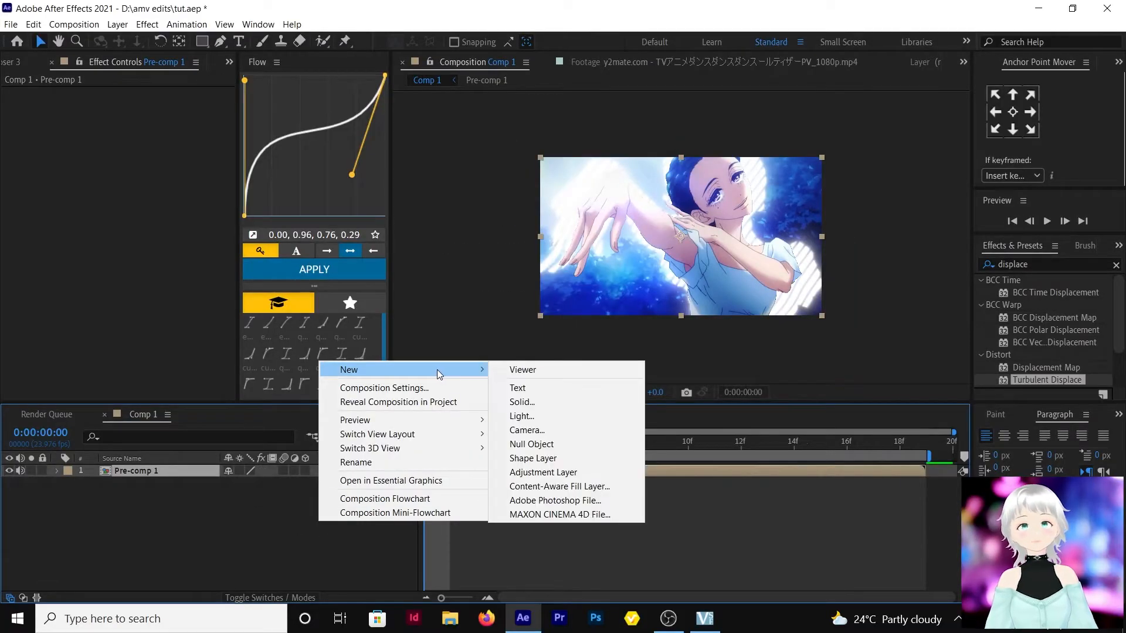
Add a null object above Pre-comp 1 and duplicate it to make three nulls
{"action": "left_click", "coordinate": [531, 444]}
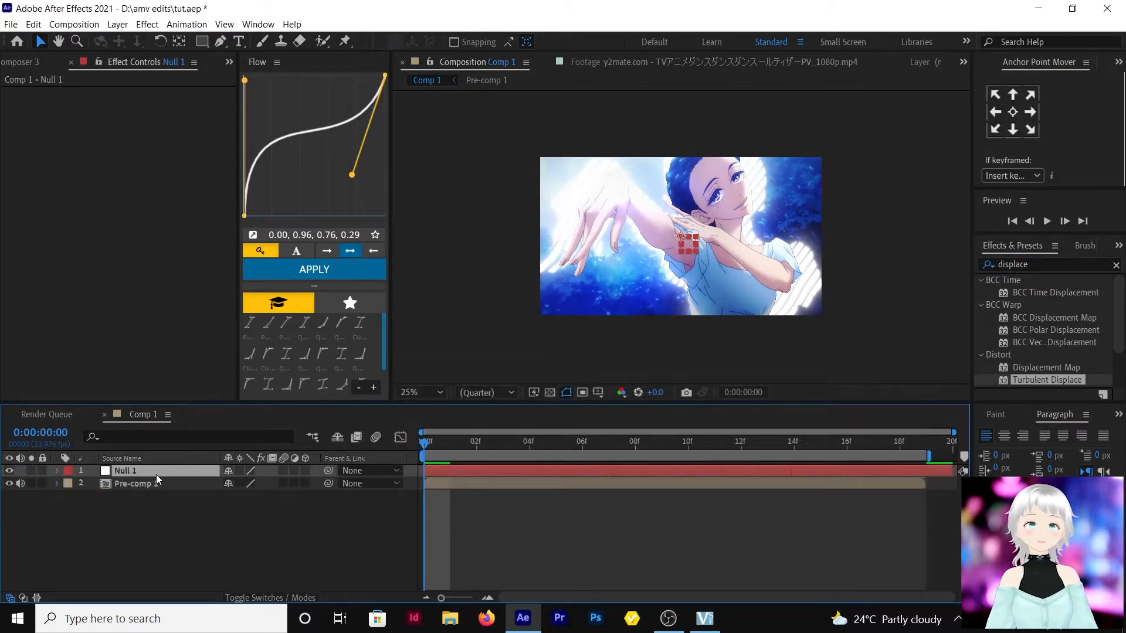
{"action": "key", "text": "ctrl+d"}
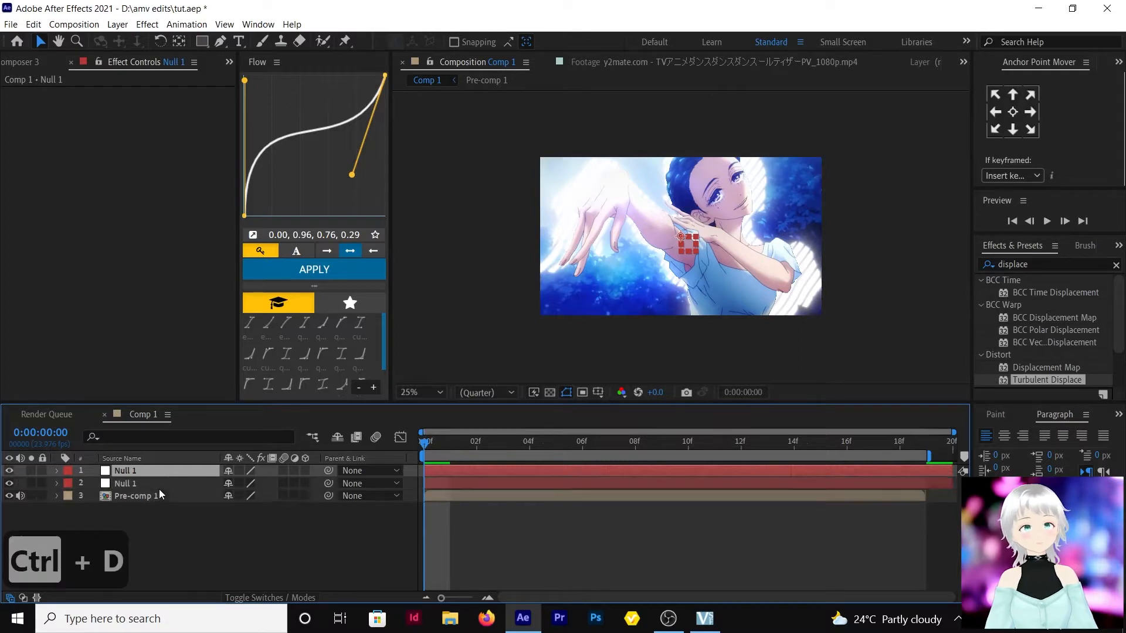
{"action": "key", "text": "ctrl+d"}
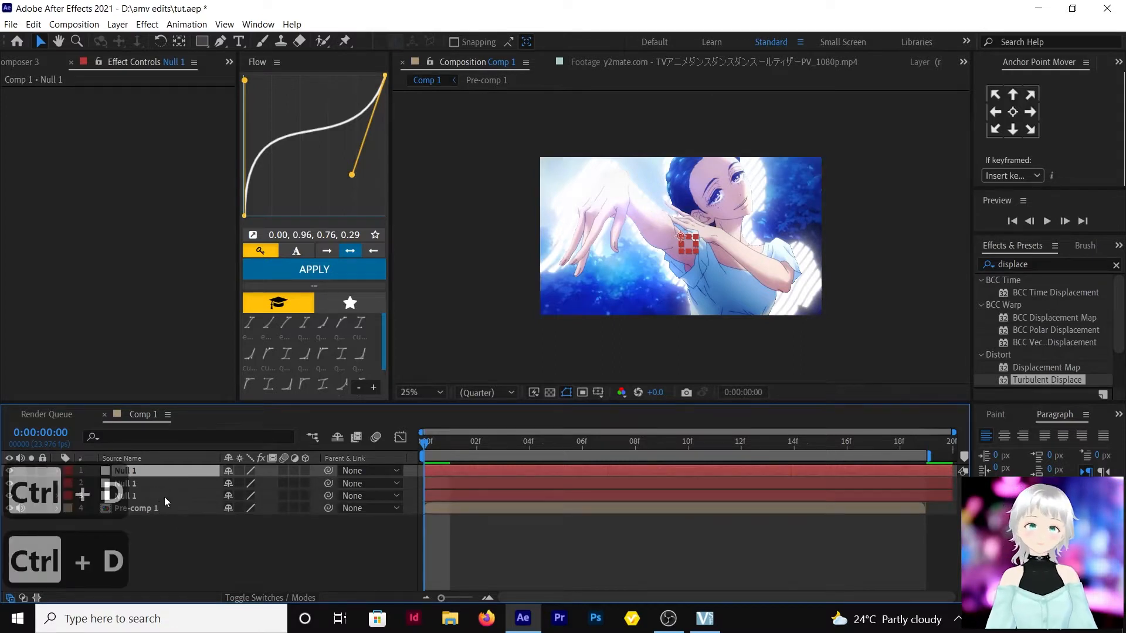
{"action": "key", "text": "ctrl+d"}
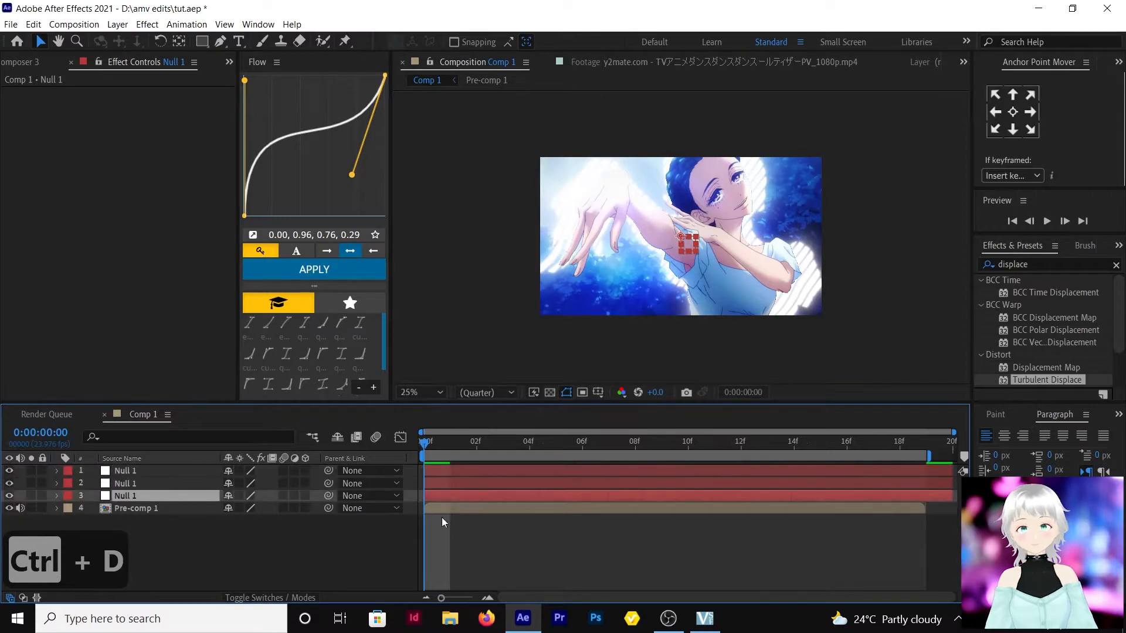
{"action": "mouse_move", "coordinate": [328, 483]}
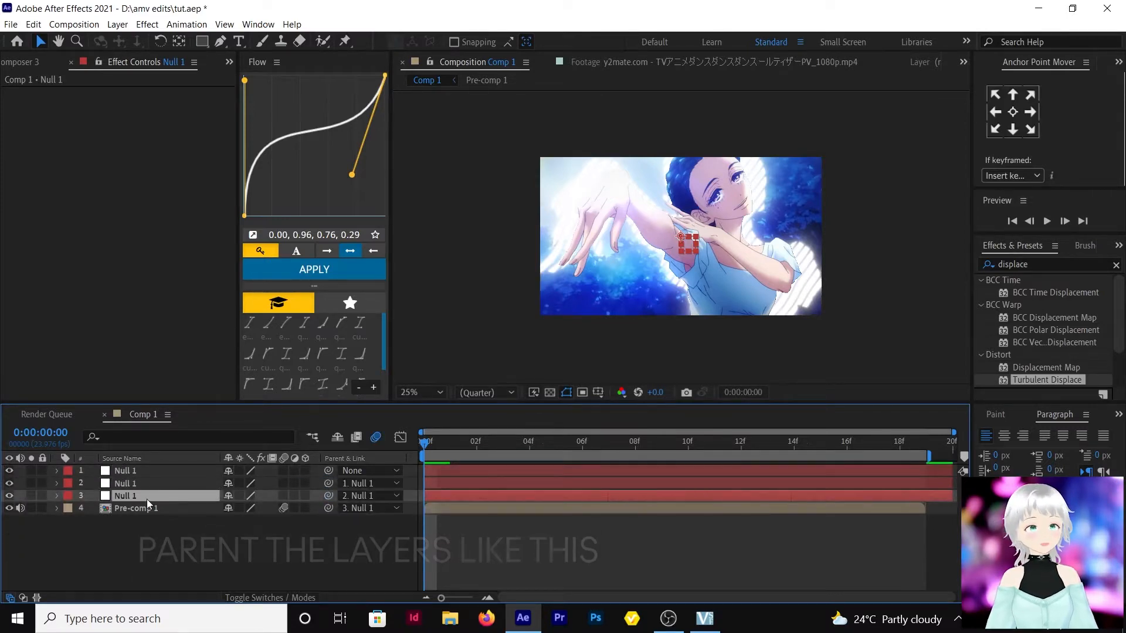
Keyframe the third null's Scale at 500% on frame 0, settling back by frame 10
{"action": "left_click", "coordinate": [56, 496]}
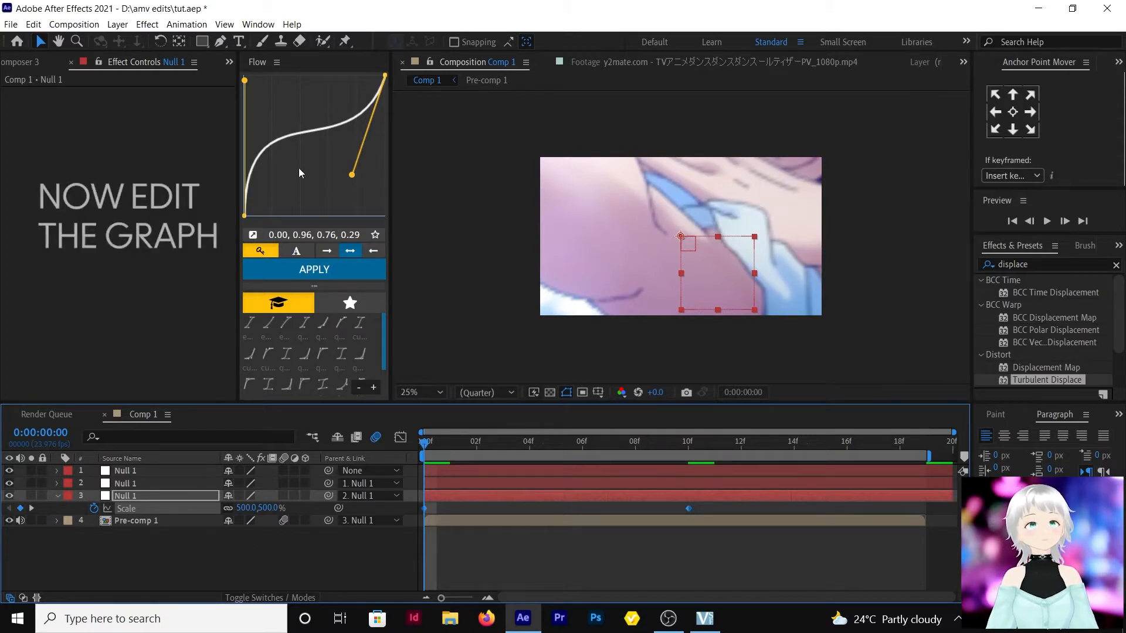
Shape the third null's Scale keyframes with a fast-start ease-out curve (≈0.07, 0.84, 0.05, 0.98) and preview
{"action": "left_click_drag", "start_coordinate": [352, 173], "coordinate": [354, 181]}
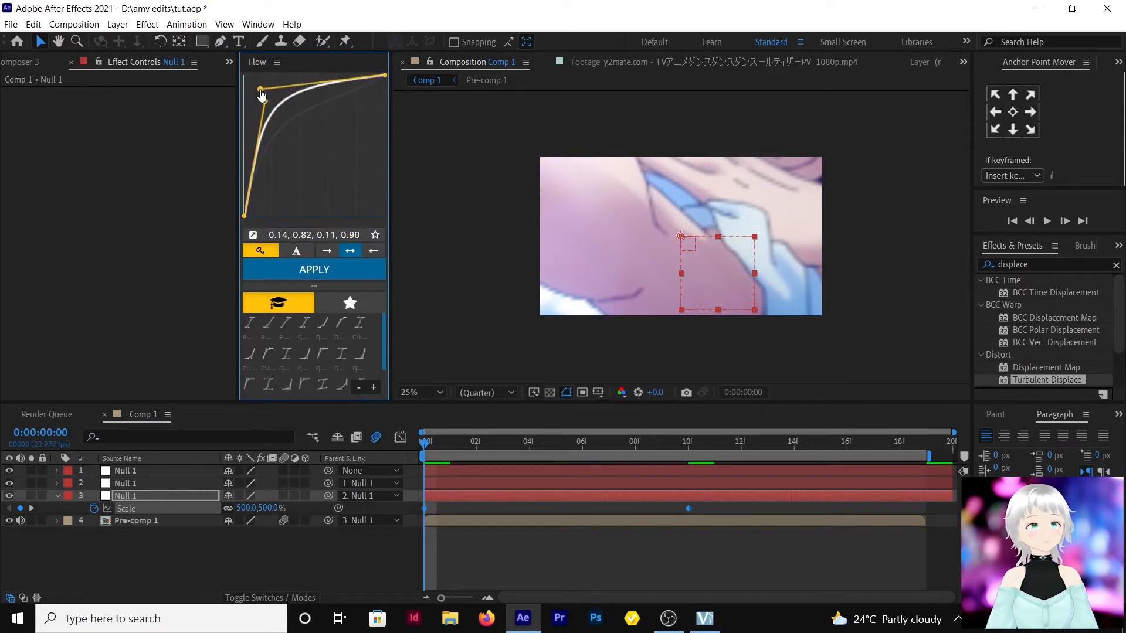
{"action": "left_click_drag", "start_coordinate": [261, 93], "coordinate": [253, 100]}
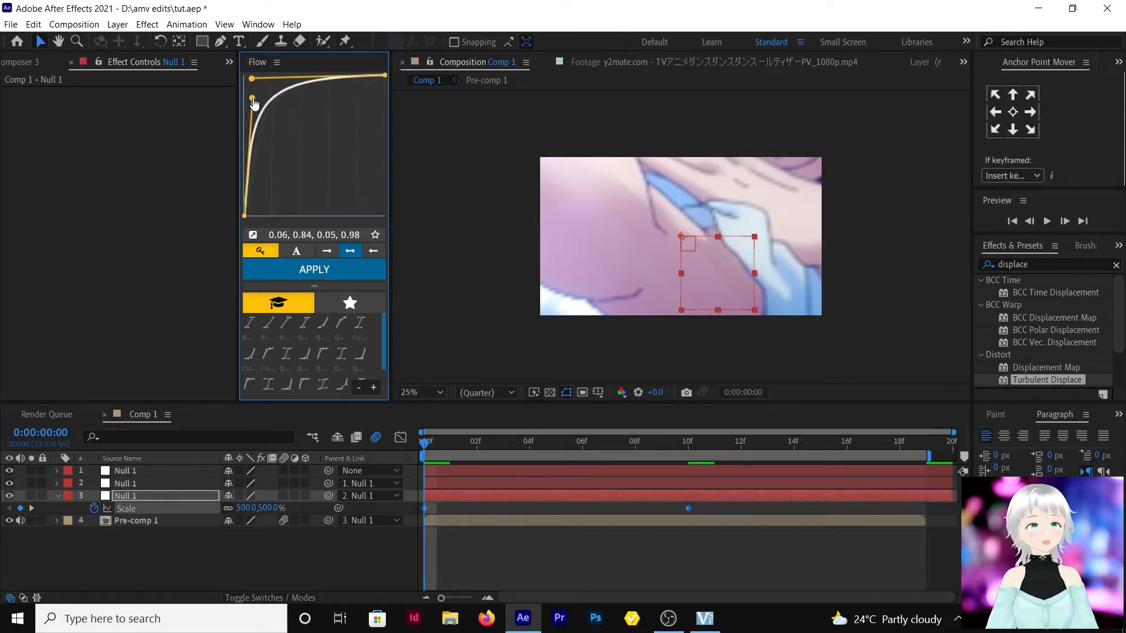
{"action": "left_click", "coordinate": [313, 270]}
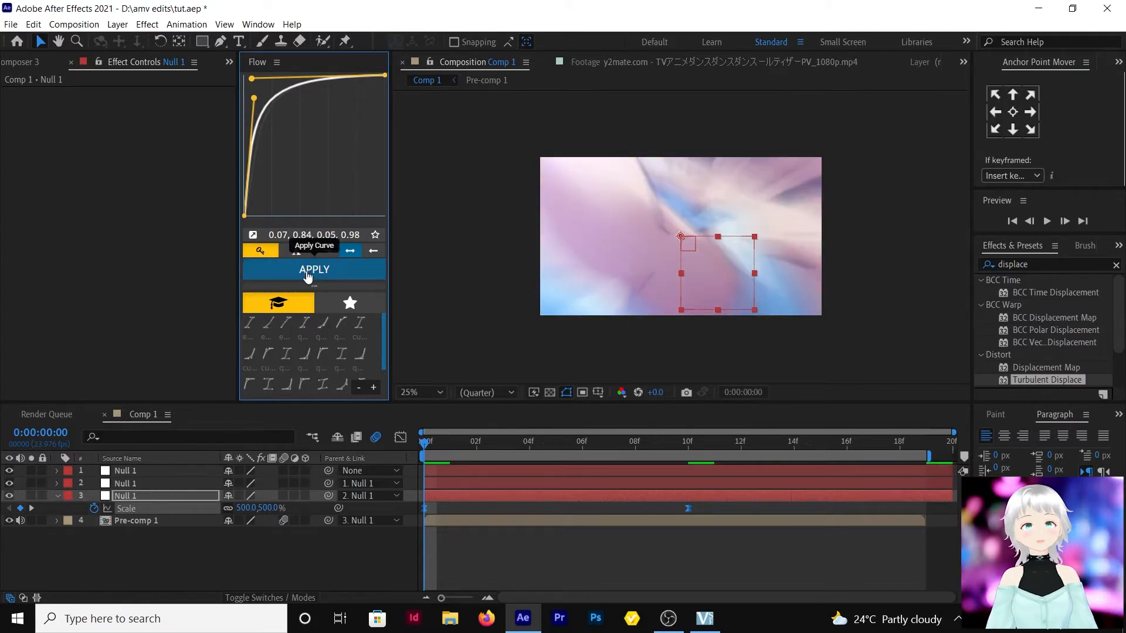
{"action": "mouse_move", "coordinate": [1049, 230]}
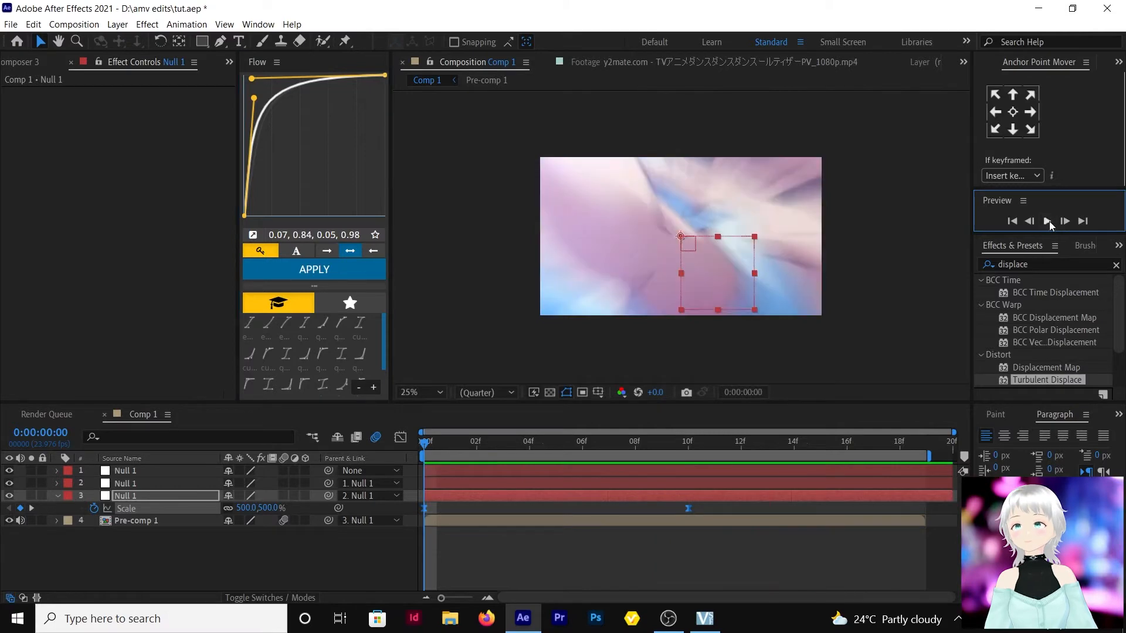
{"action": "left_click", "coordinate": [582, 441]}
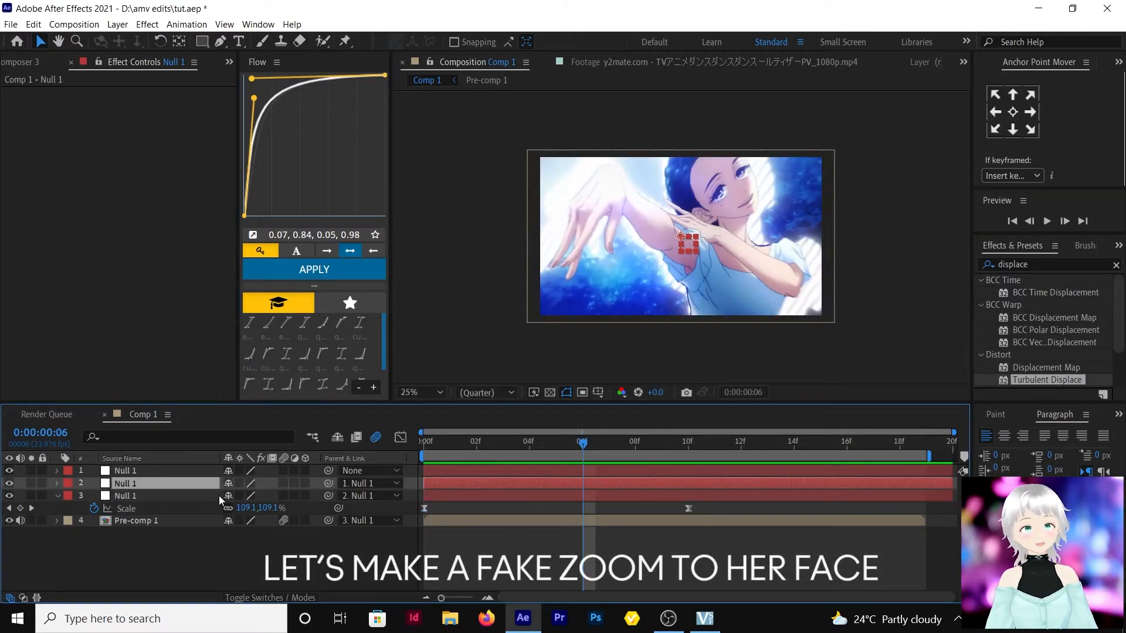
Keyframe Null 2's Scale to 150% toward her face with Easy Ease, and Null 1's Scale down to 25%
{"action": "left_click", "coordinate": [57, 483]}
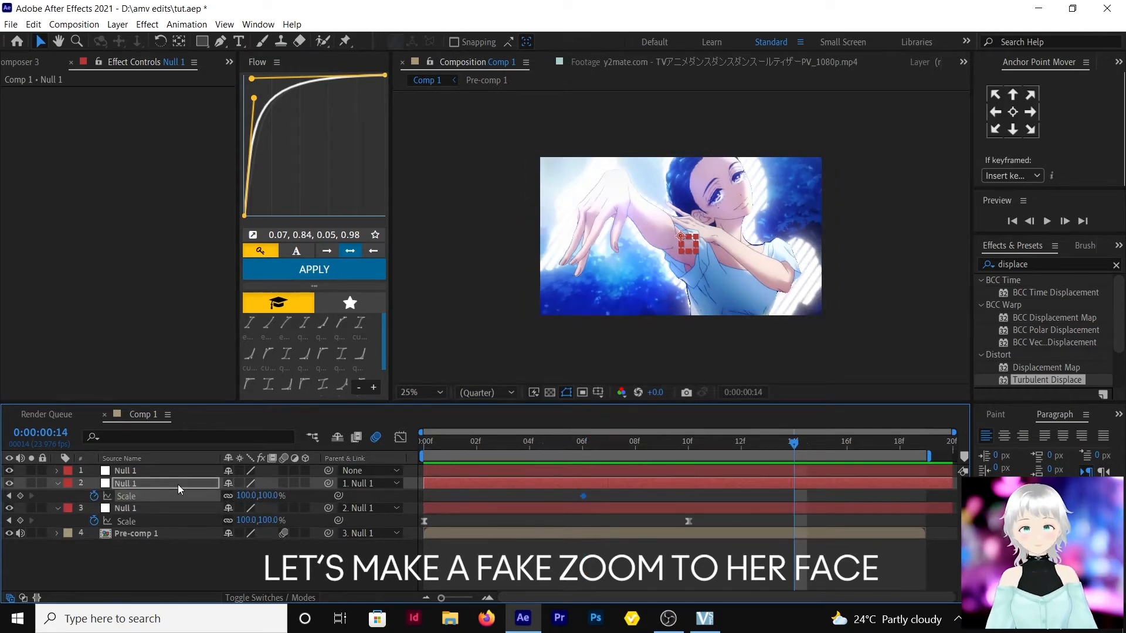
{"action": "left_click", "coordinate": [57, 483]}
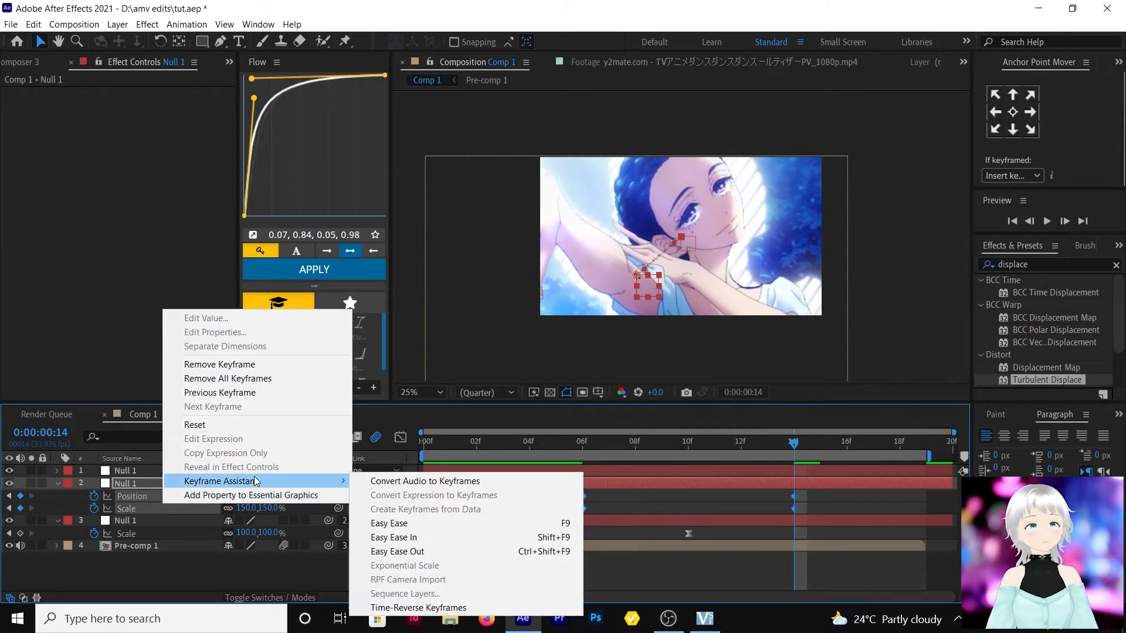
{"action": "left_click", "coordinate": [388, 522]}
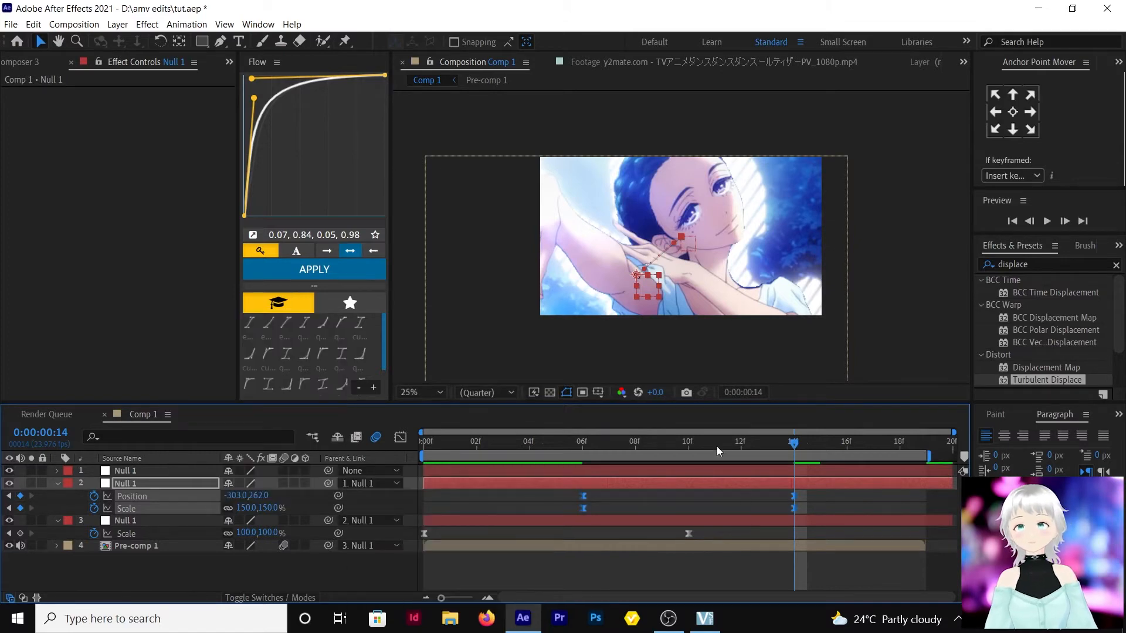
{"action": "left_click", "coordinate": [715, 441]}
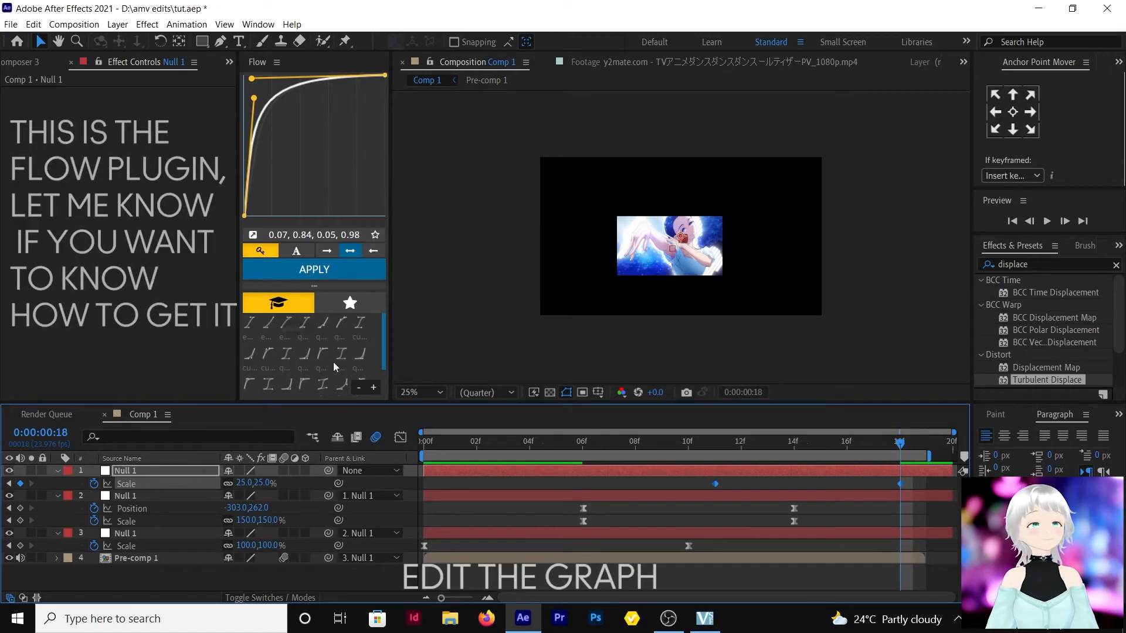
Apply a slow-start ease-in to Null 1's Scale keyframes, shift them later, and search 'motion t' in Effects & Presets
{"action": "left_click", "coordinate": [359, 353]}
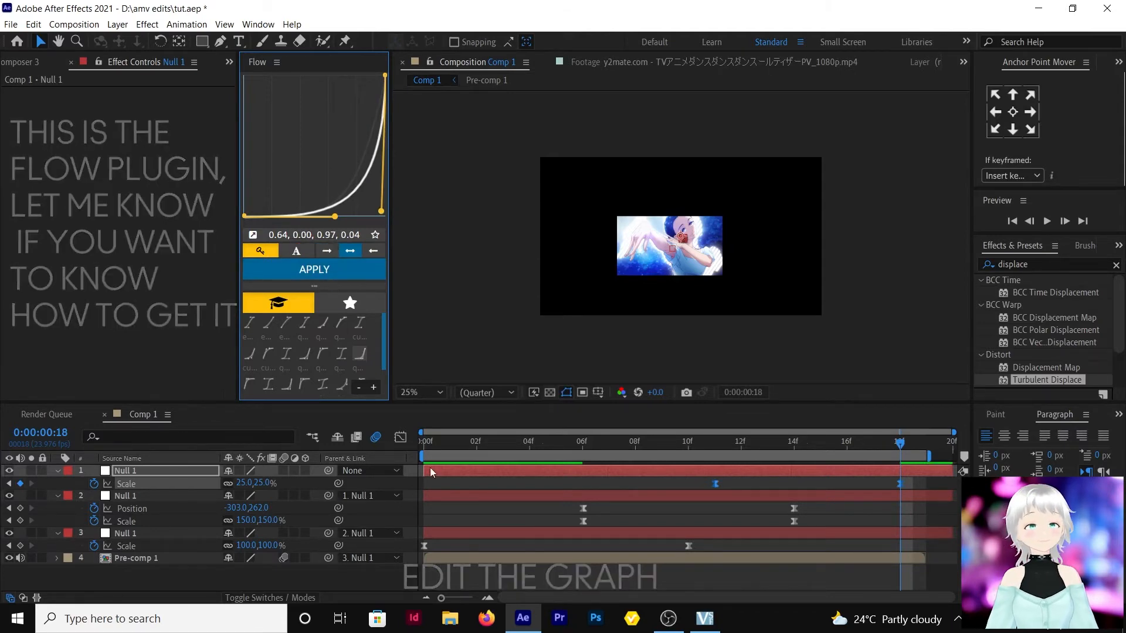
{"action": "left_click", "coordinate": [529, 442]}
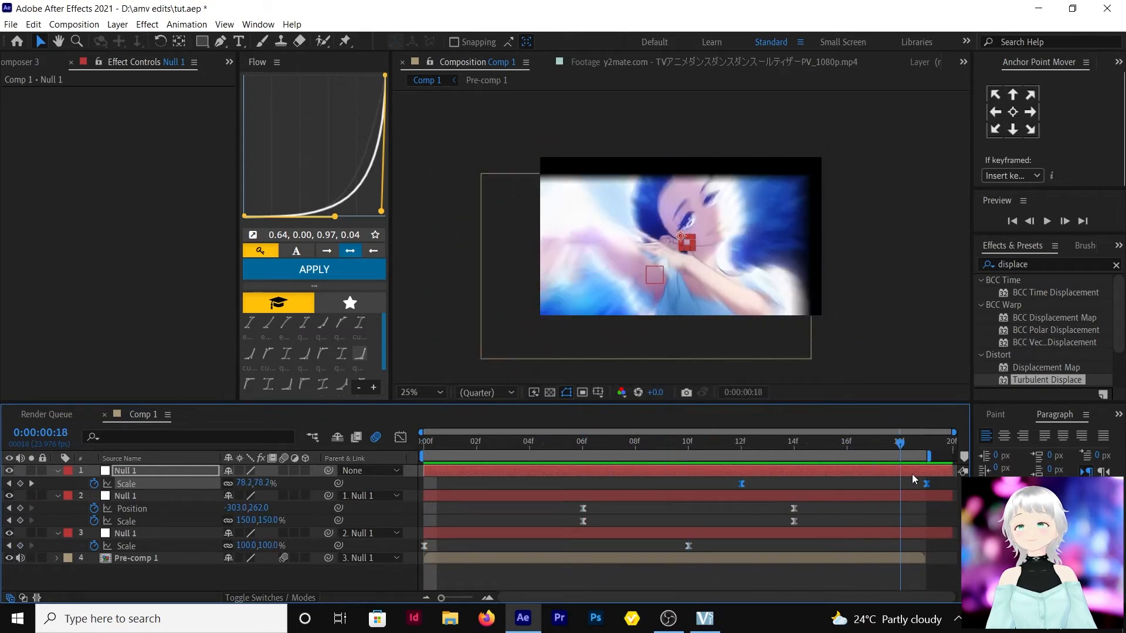
{"action": "left_click", "coordinate": [135, 558]}
{"action": "type", "text": "motion t"}
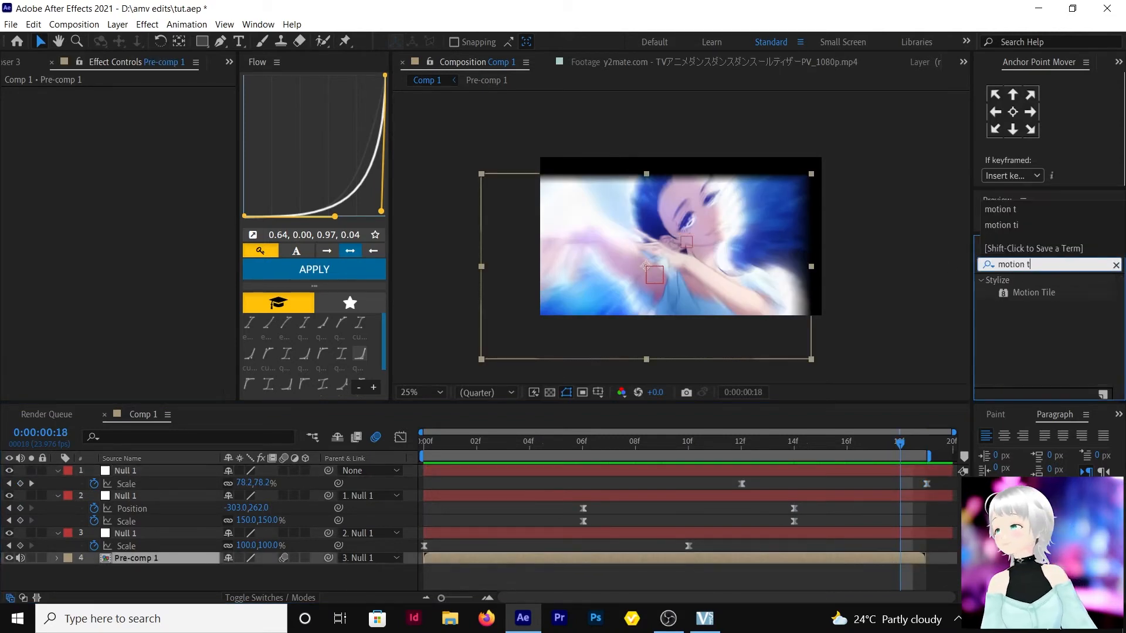
Apply Motion Tile at 150% output with Mirror Edges to Pre-comp 1 and extend Comp 1 to 1s 16f
{"action": "double_click", "coordinate": [1033, 292]}
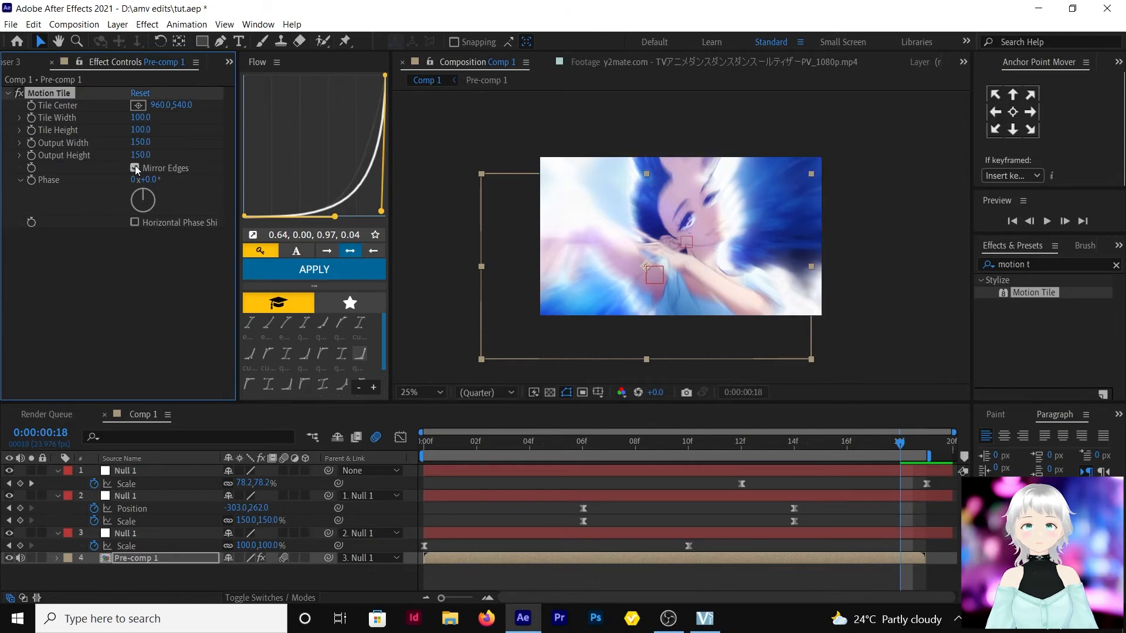
{"action": "left_click", "coordinate": [134, 168]}
{"action": "type", "text": "0:00:00:40"}
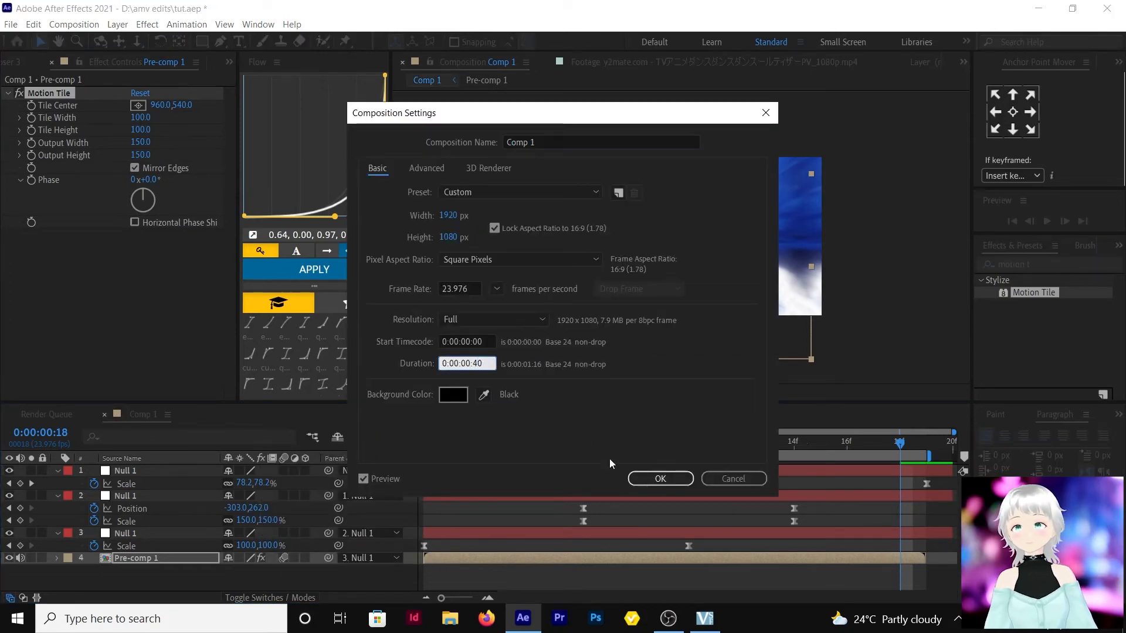
{"action": "left_click", "coordinate": [659, 479]}
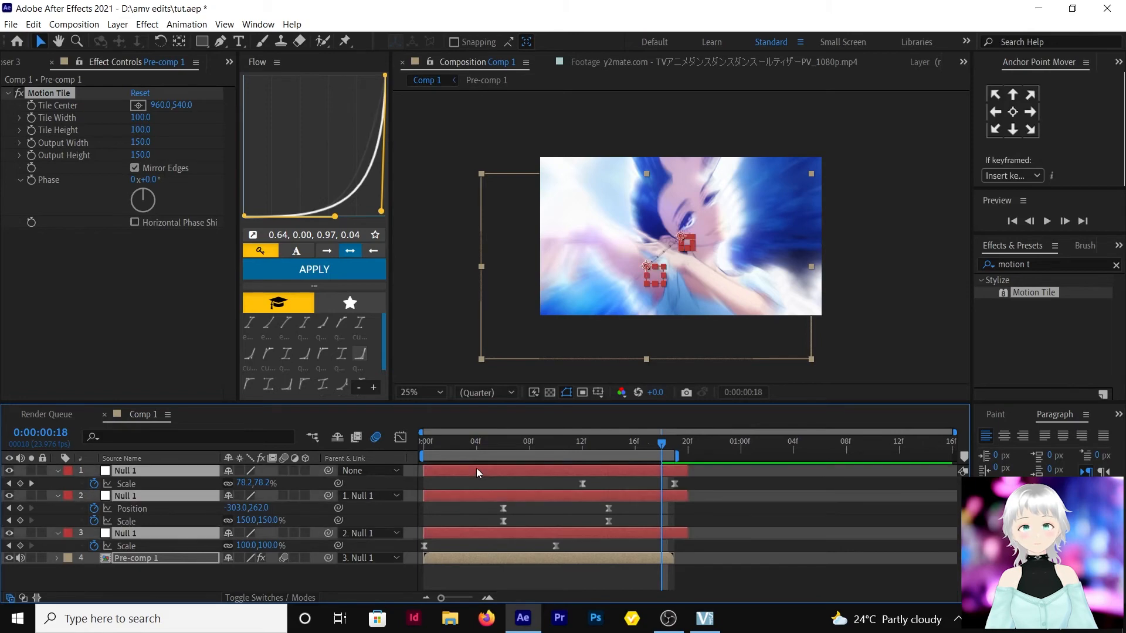
{"action": "key", "text": "ctrl+shift+c"}
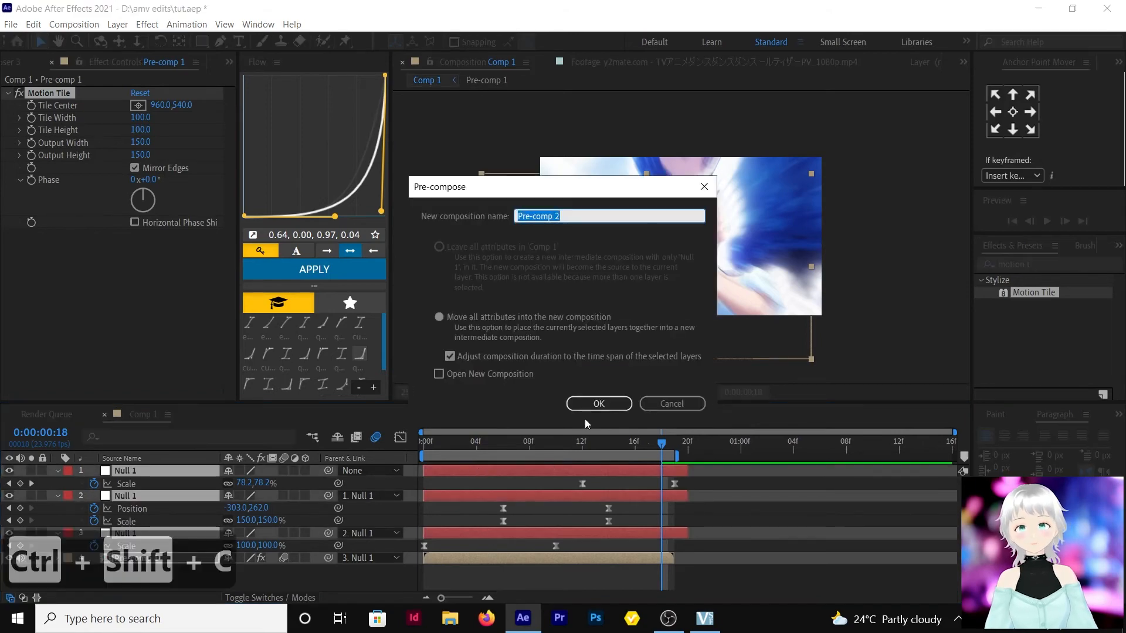
Create Pre-comp 2 from all layers and duplicate it so the copy starts at 20f
{"action": "left_click", "coordinate": [598, 403]}
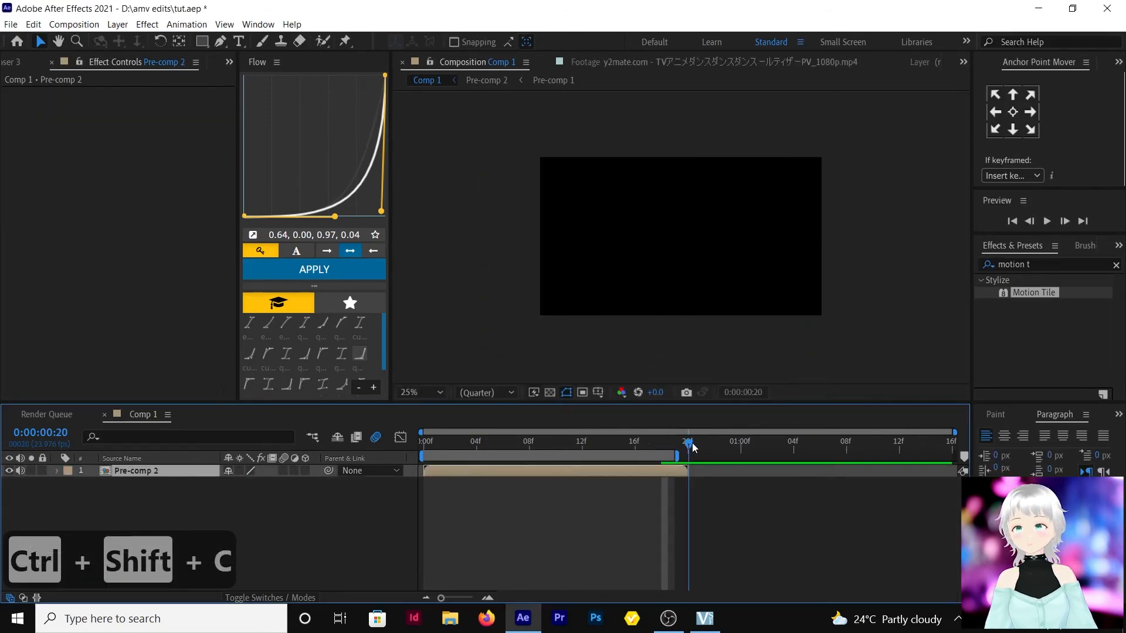
{"action": "key", "text": "ctrl+d"}
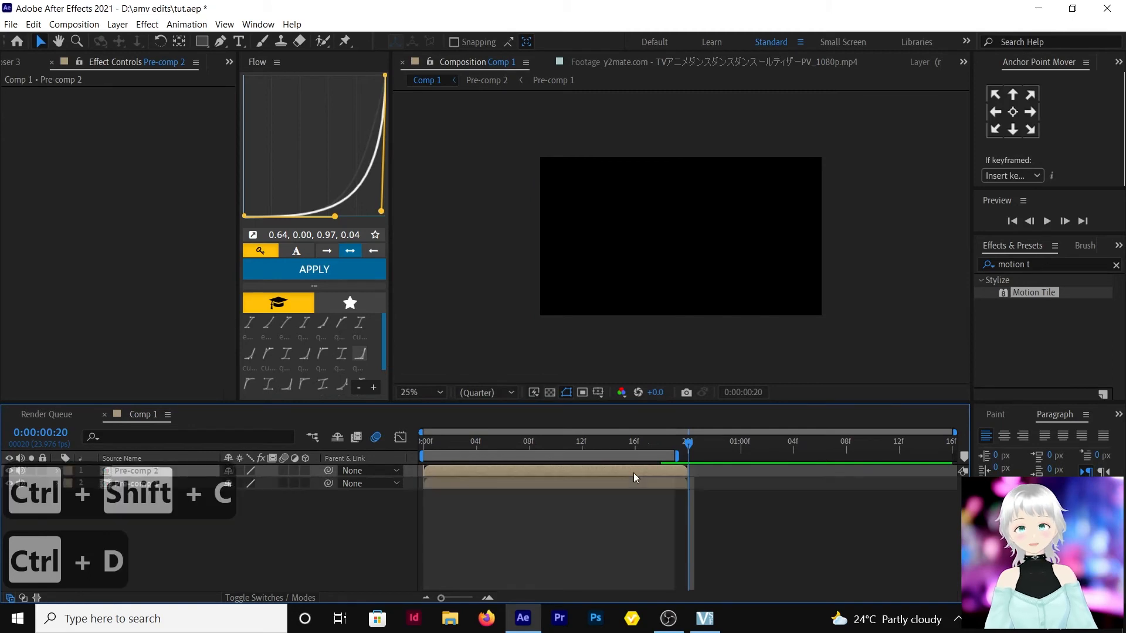
{"action": "key", "text": "ctrl+d"}
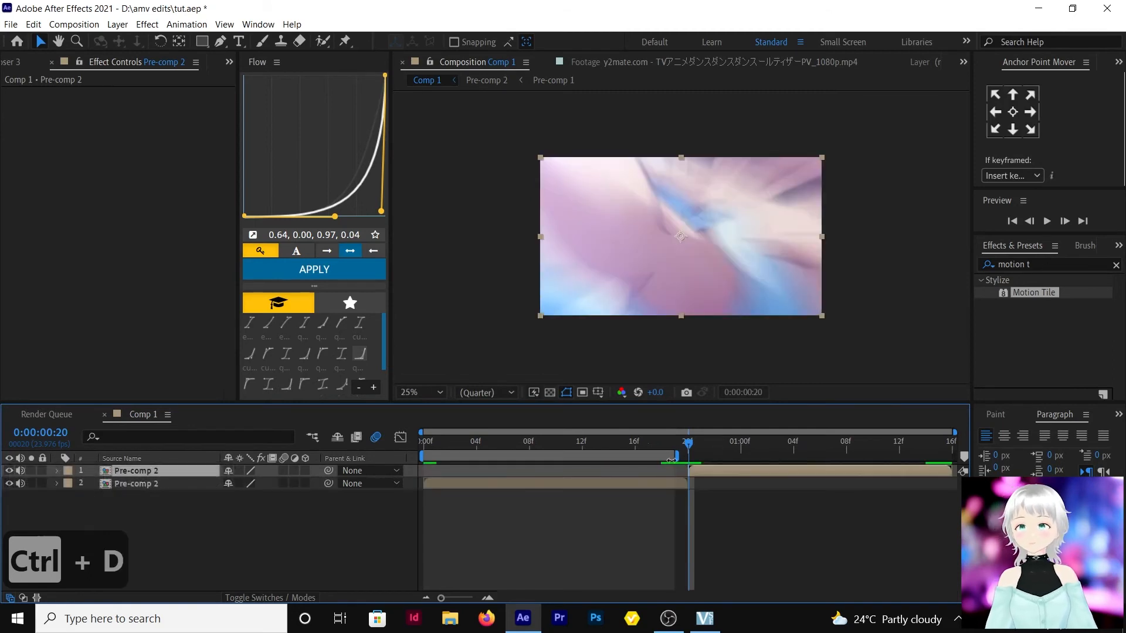
{"action": "key", "text": "ctrl+d"}
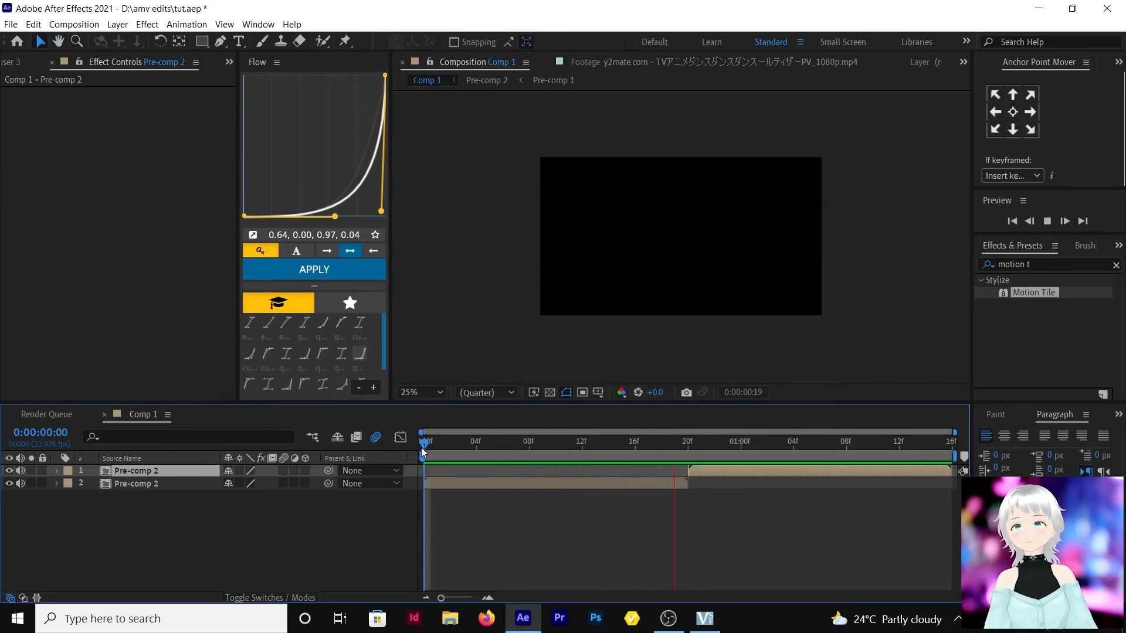
Play the looped sequence in the Preview panel
{"action": "left_click", "coordinate": [1046, 221]}
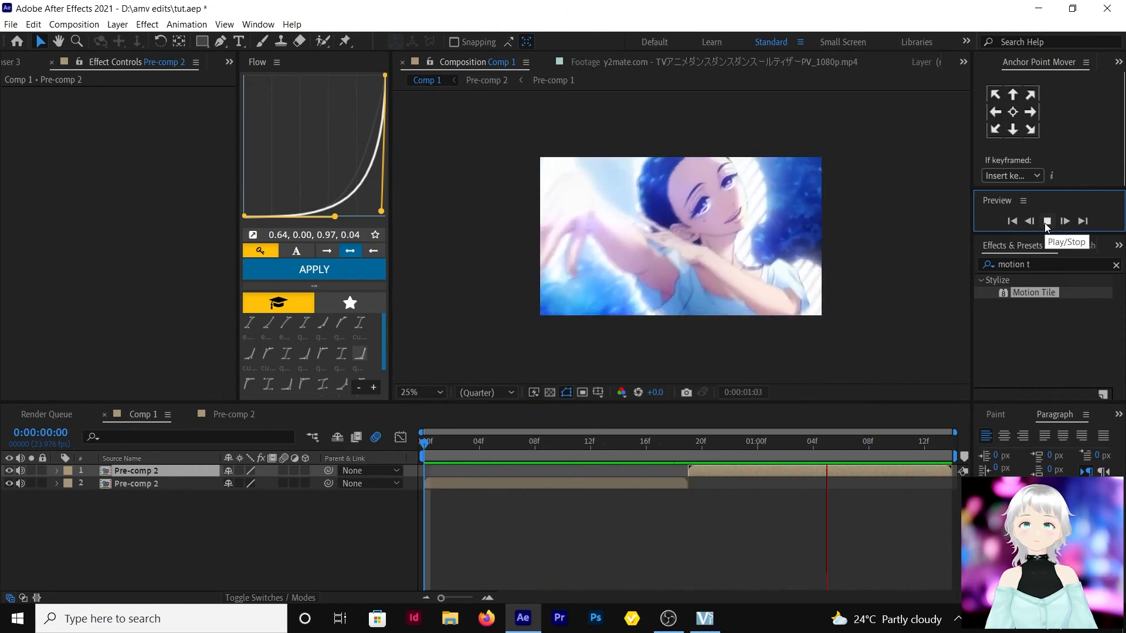
{"action": "left_click", "coordinate": [1046, 220]}
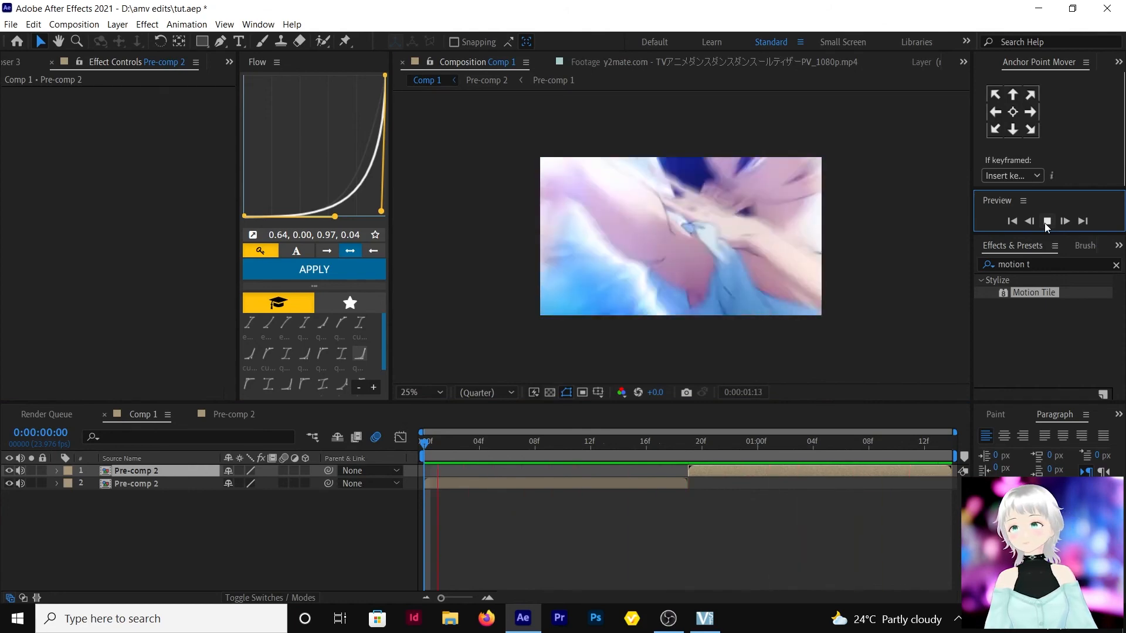